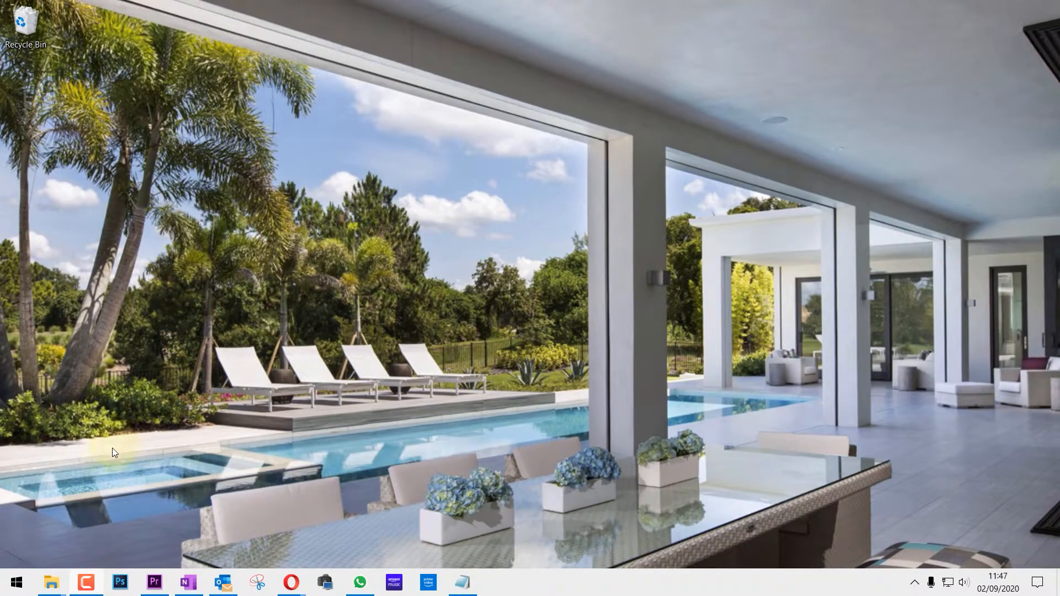
pyautogui.moveTo(12, 585)
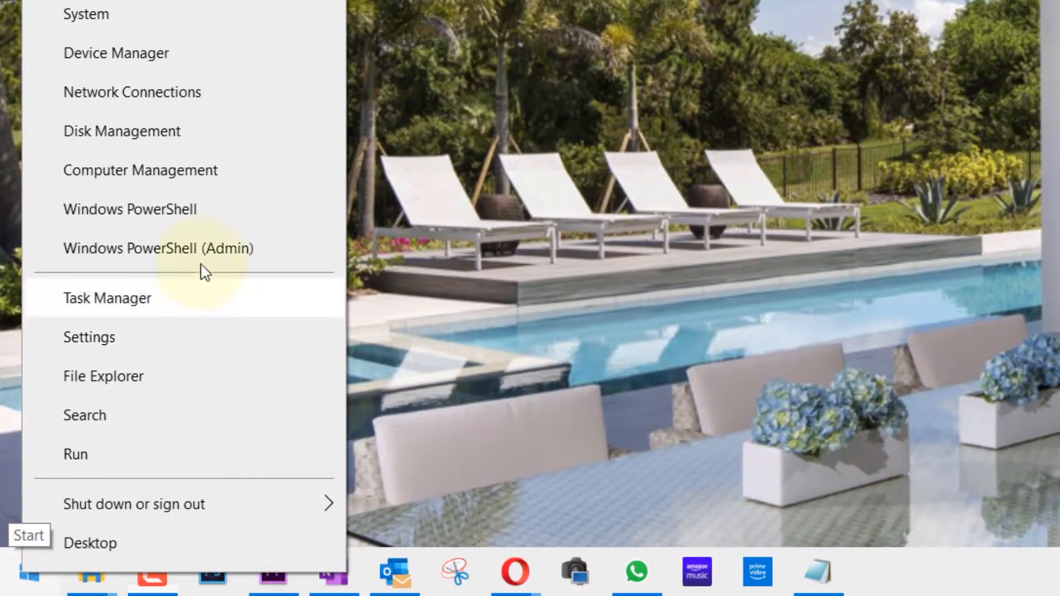
pyautogui.moveTo(226, 258)
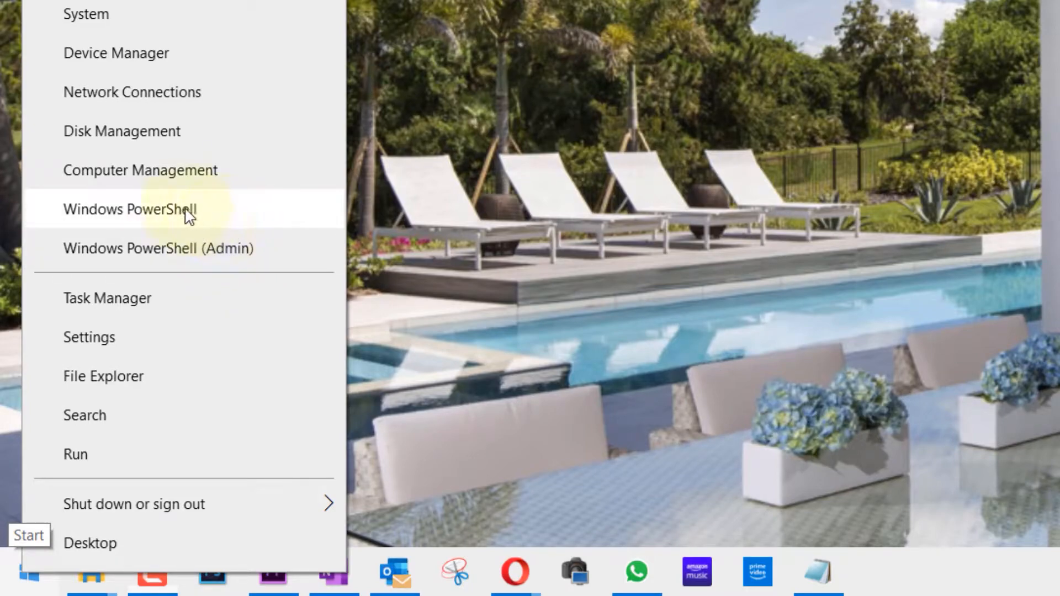
# Launch a new Windows PowerShell session from the quick-access menu.
pyautogui.click(132, 210)
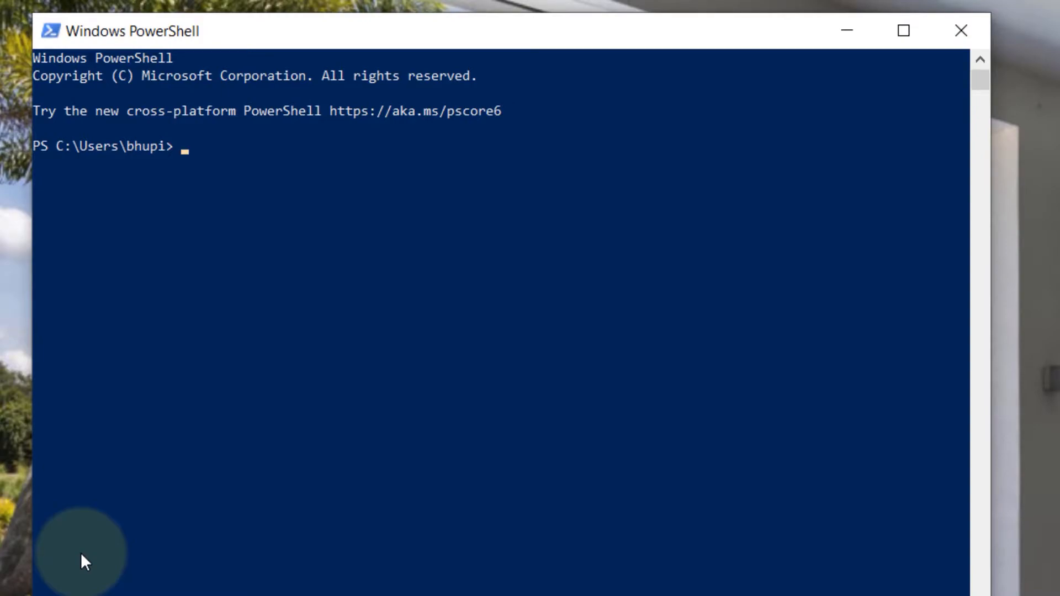
# Run get-command to list all commands with type, version and source, and review the output.
pyautogui.write('get-command')
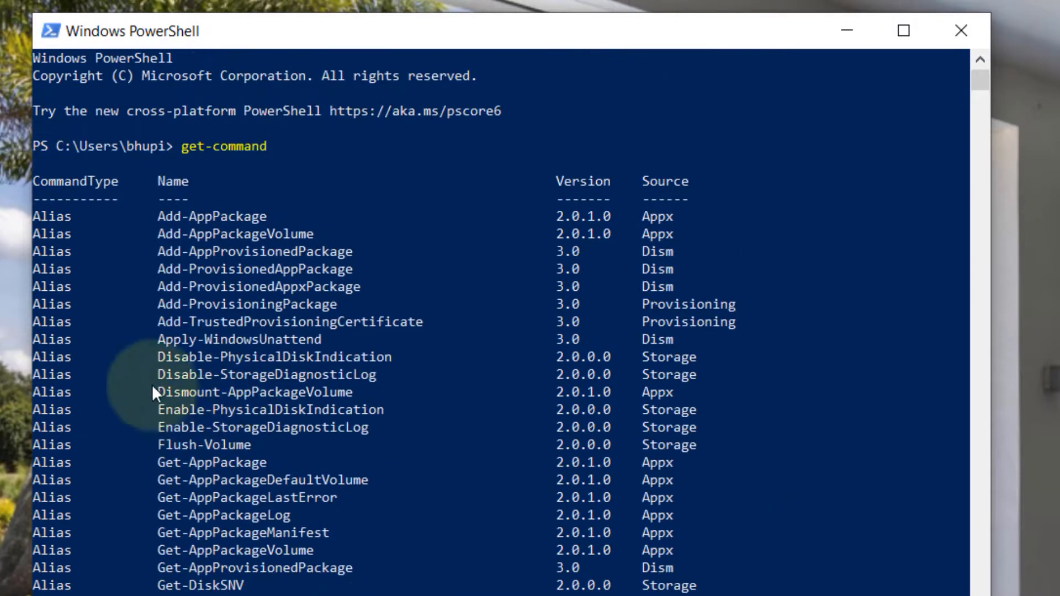
pyautogui.moveTo(554, 231)
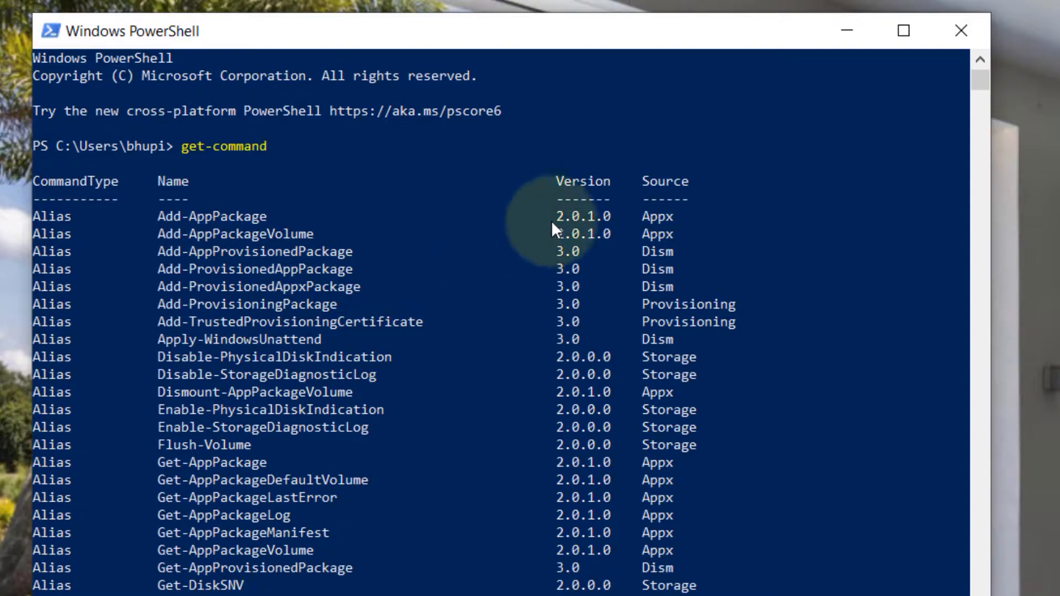
pyautogui.scroll(-3)
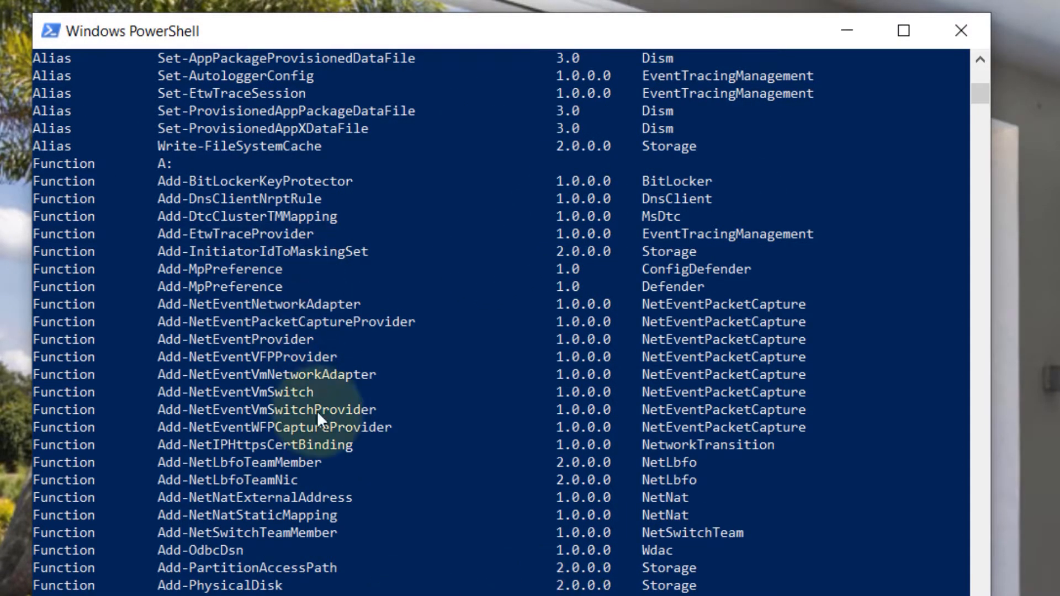
pyautogui.moveTo(99, 57)
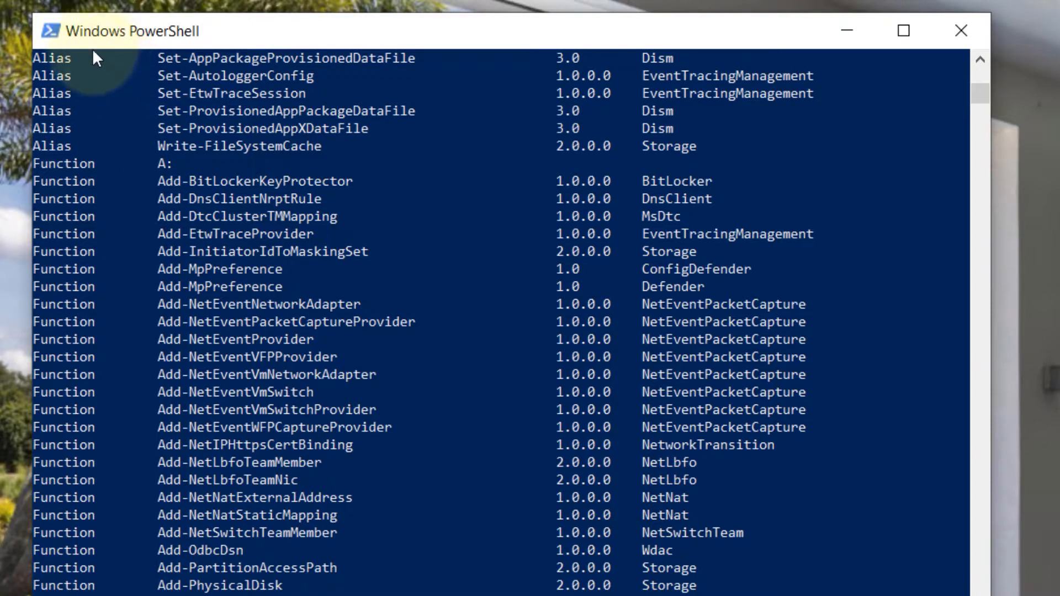
pyautogui.moveTo(941, 71)
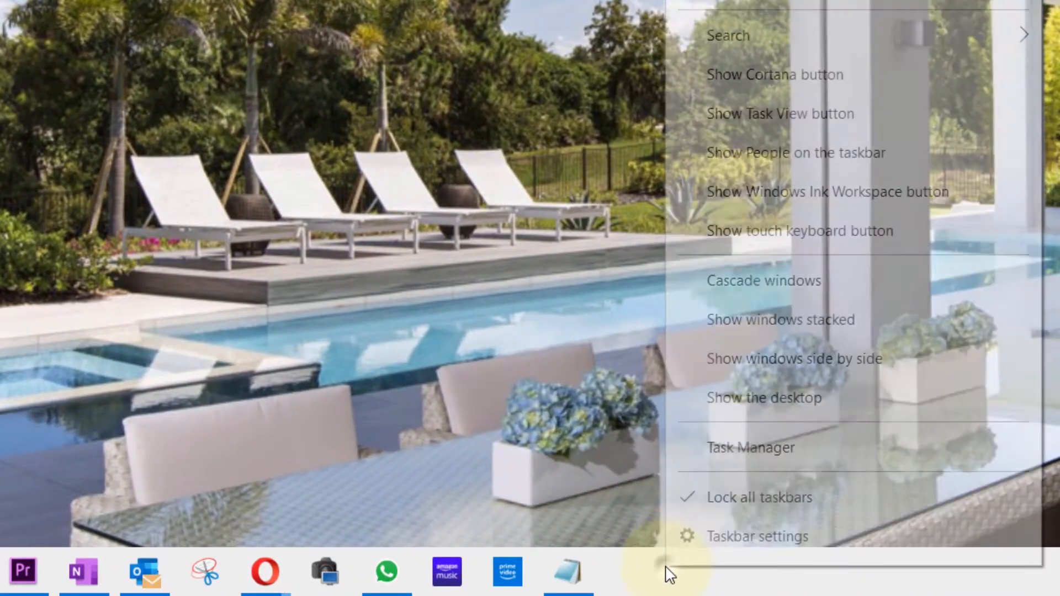
pyautogui.moveTo(752, 550)
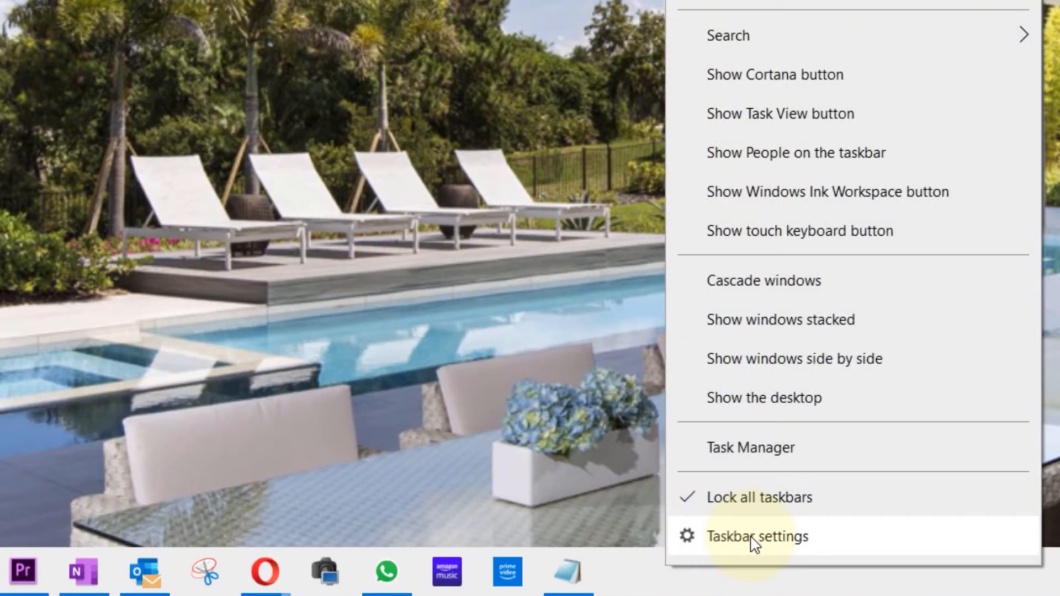
# In Taskbar settings, turn off 'Replace Command Prompt with Windows PowerShell'.
pyautogui.click(756, 537)
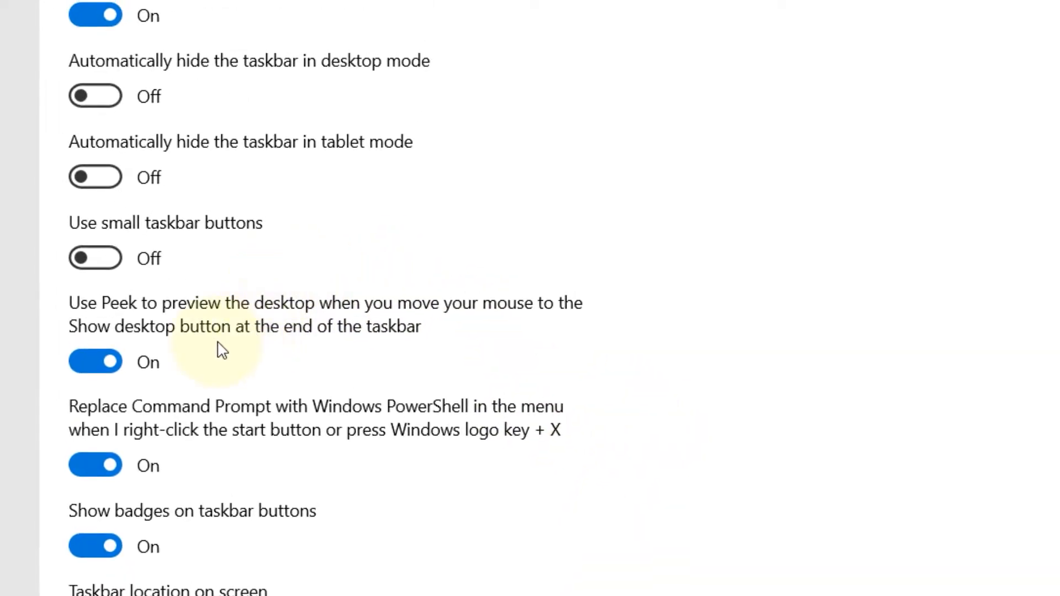
pyautogui.moveTo(192, 429)
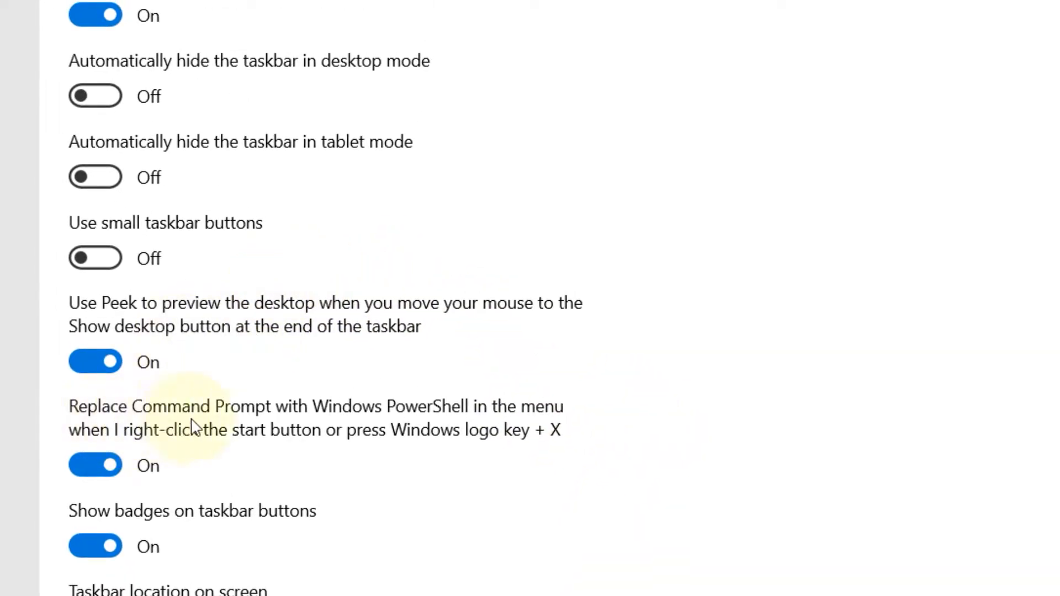
pyautogui.click(95, 466)
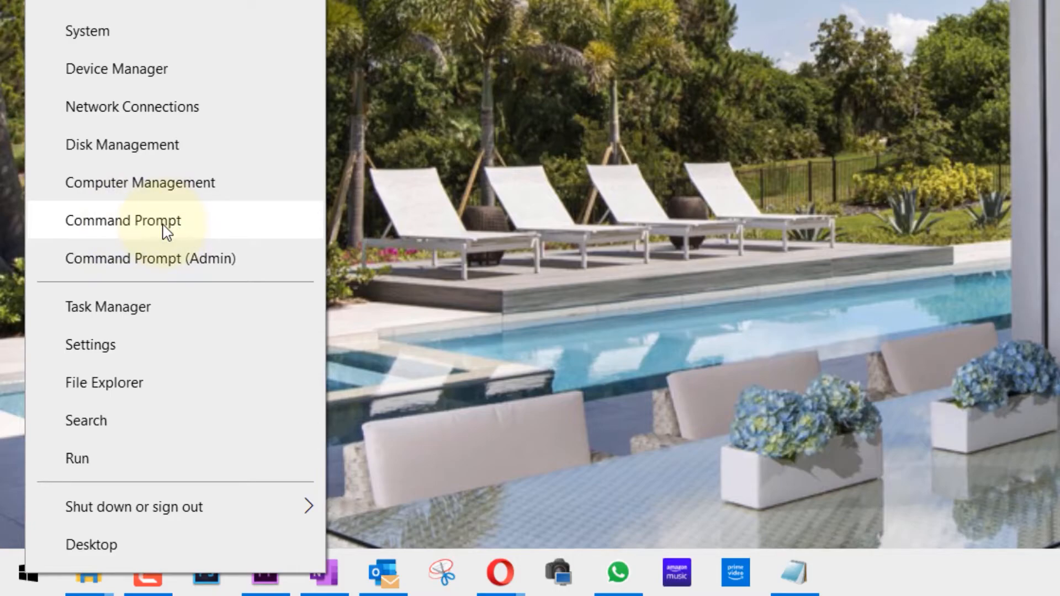
# Start Command Prompt and run cmd /? to show the interpreter's usage help.
pyautogui.click(124, 219)
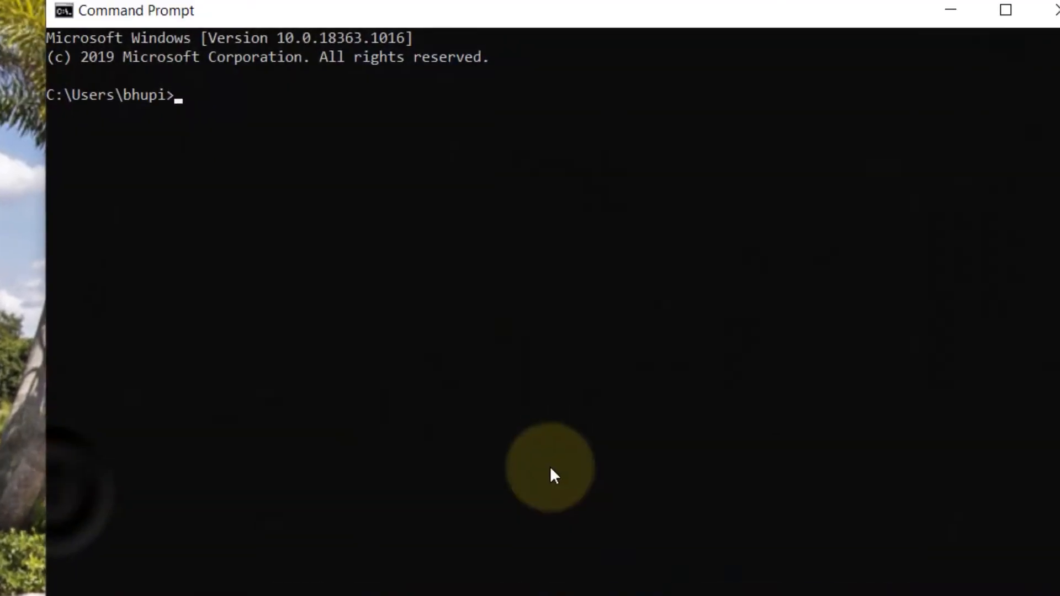
pyautogui.write('cm')
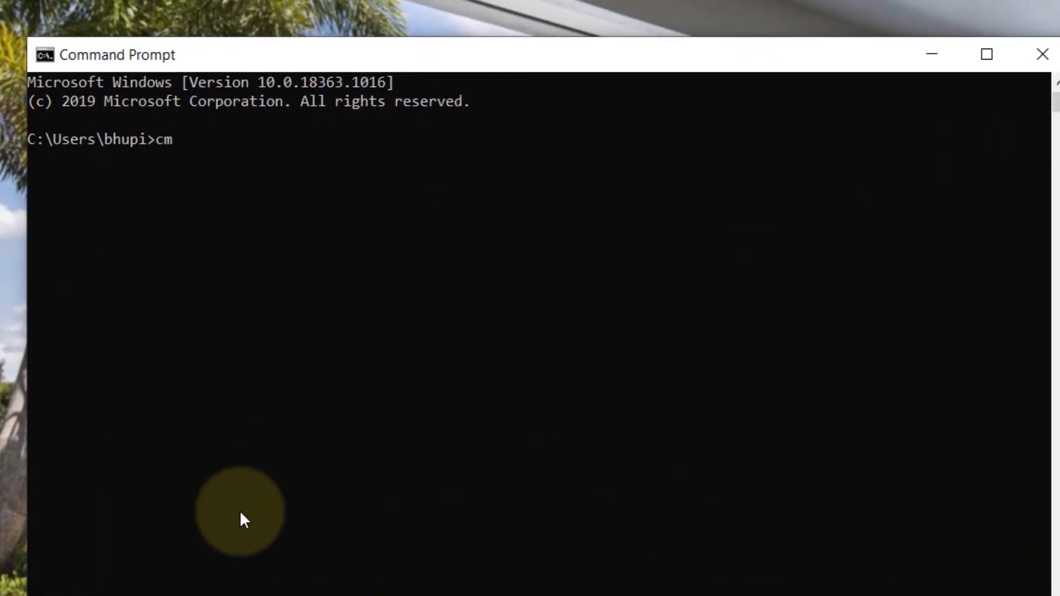
pyautogui.write('d ?')
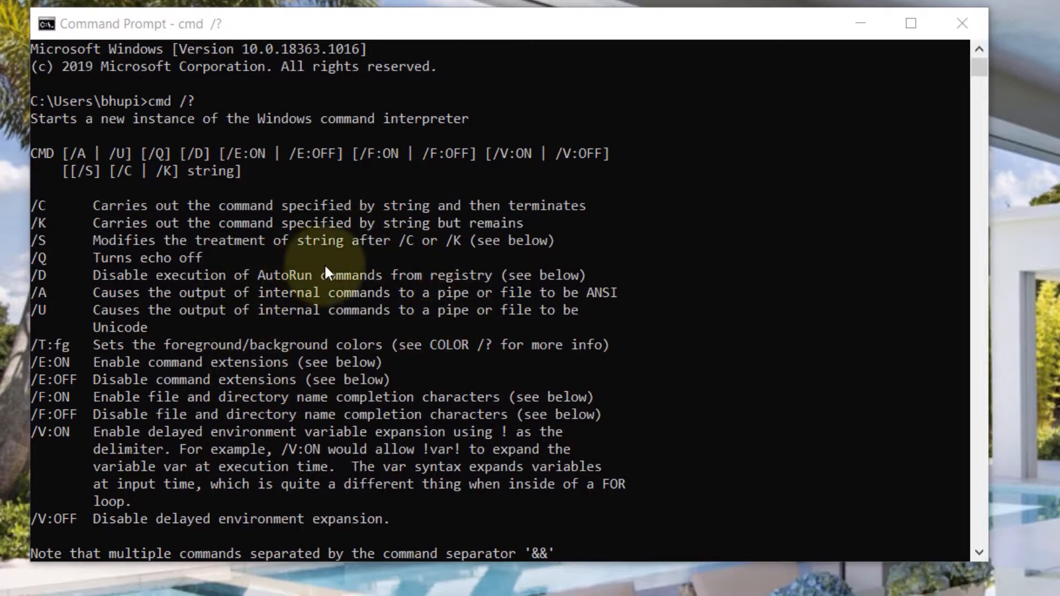
pyautogui.moveTo(316, 199)
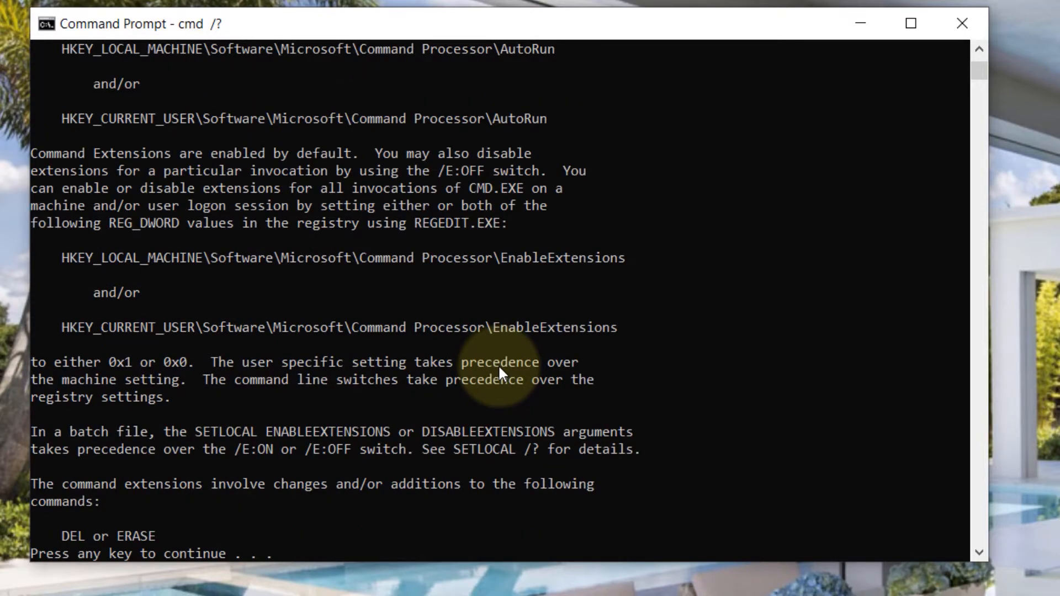
pyautogui.press('enter')
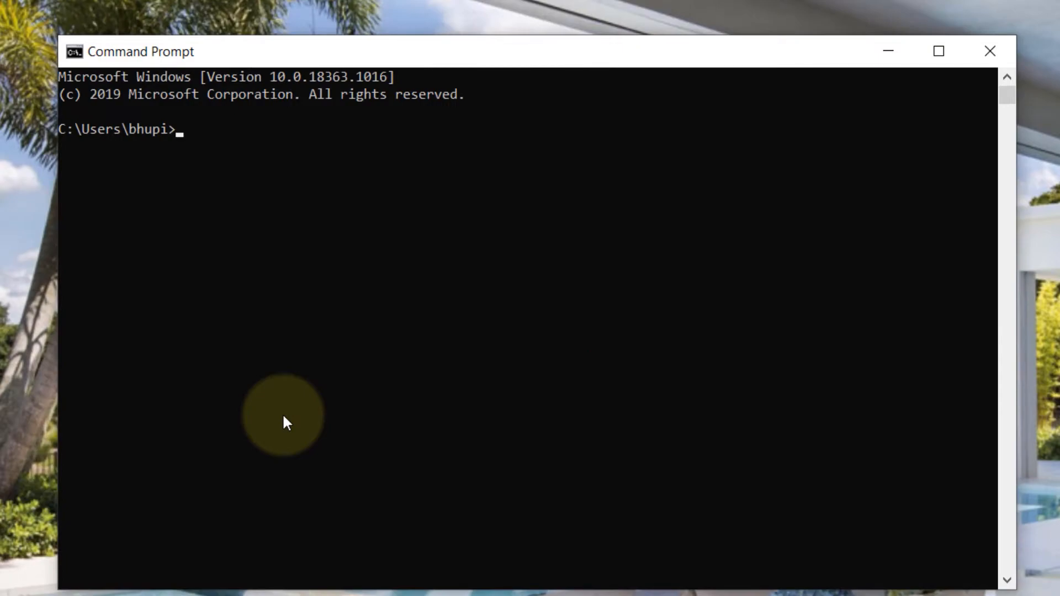
# Run help to list the built-in commands with descriptions and review the list.
pyautogui.write('h')
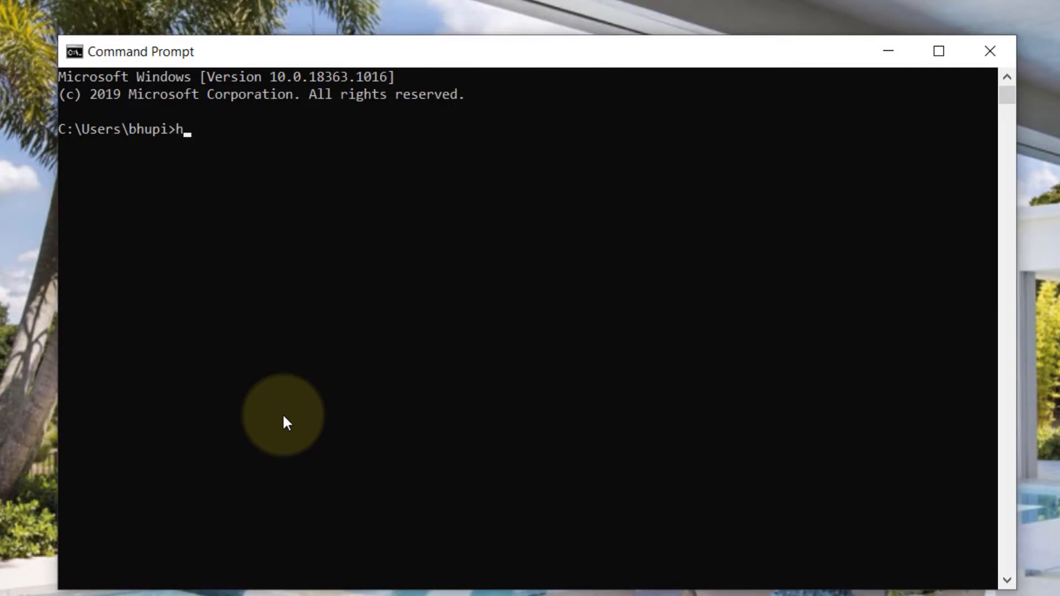
pyautogui.press('Enter')
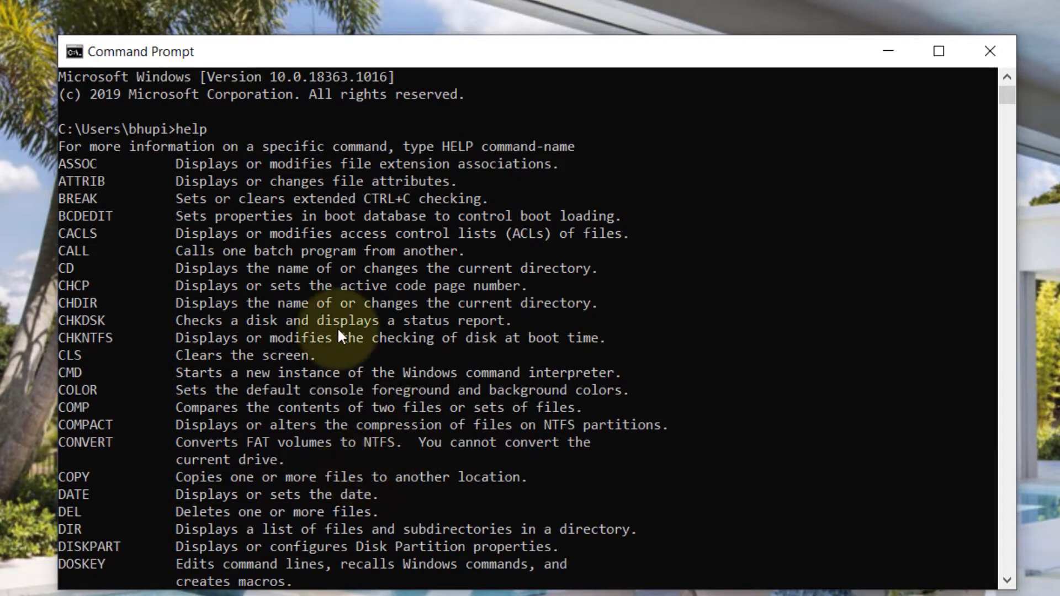
pyautogui.scroll(-3)
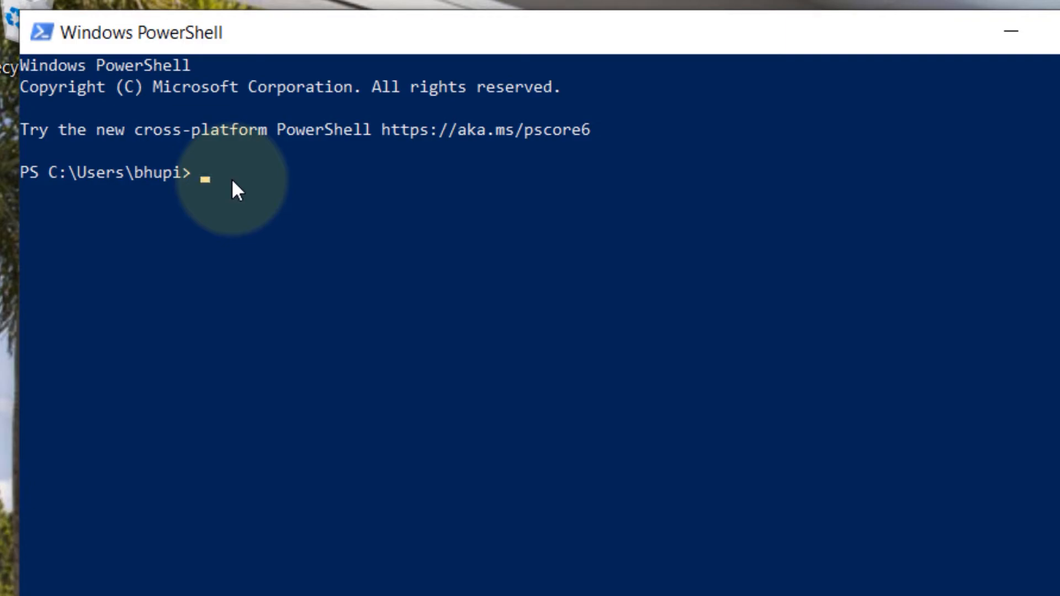
# Change to the root of drive C with cd c:\.
pyautogui.write('cd')
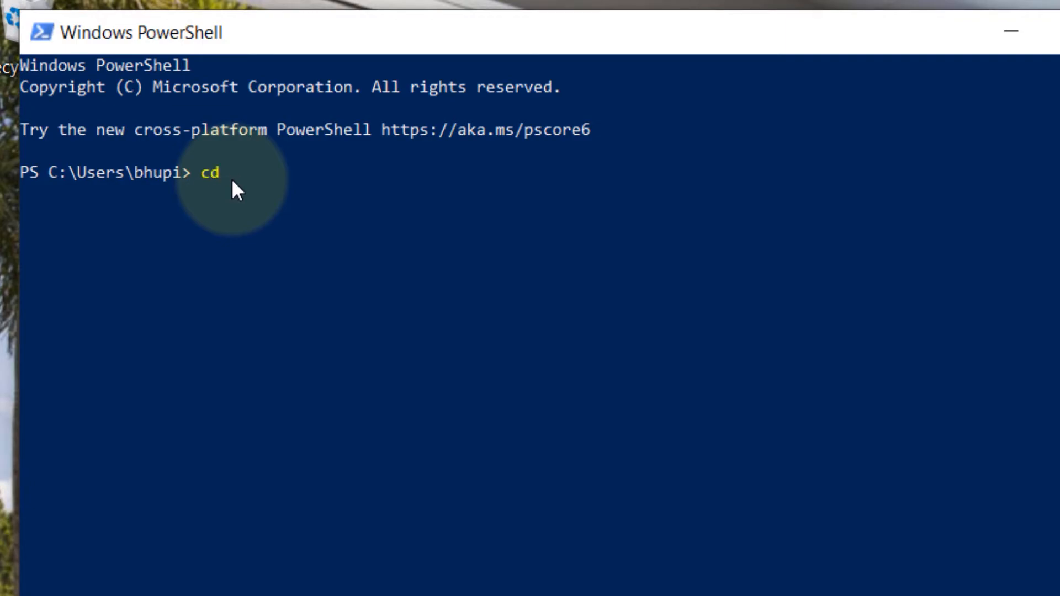
pyautogui.write('c:\\')
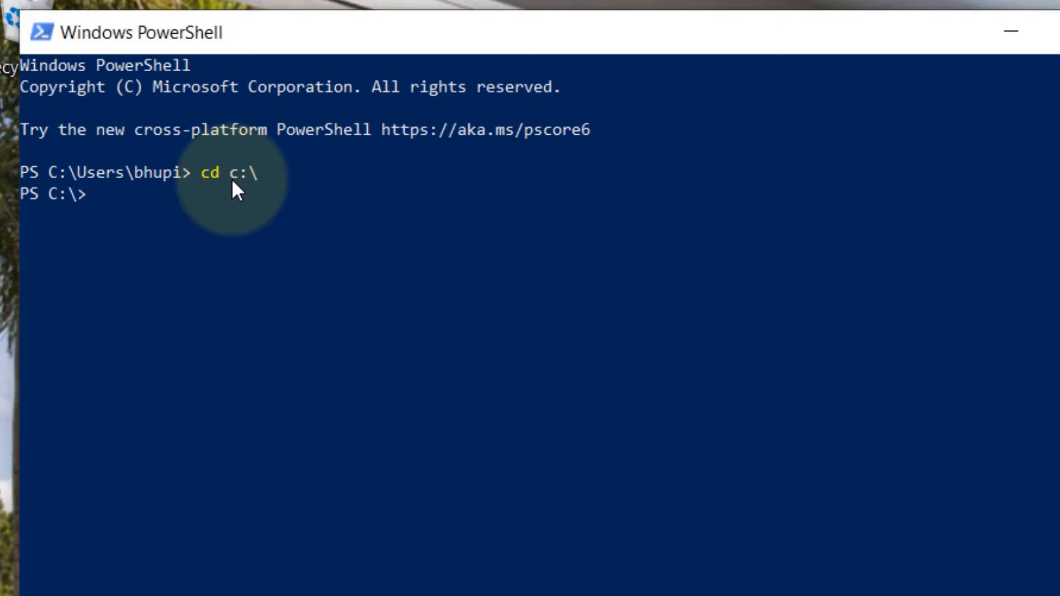
# Run get-alias cd to show cd maps to Set-Location, then begin typing set.
pyautogui.write('get')
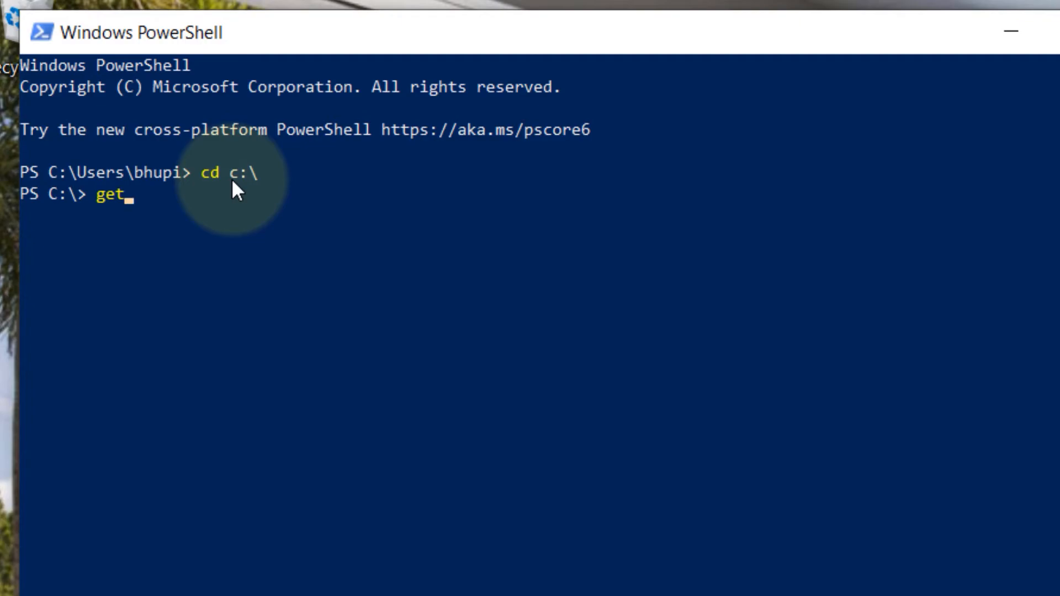
pyautogui.write('-ali')
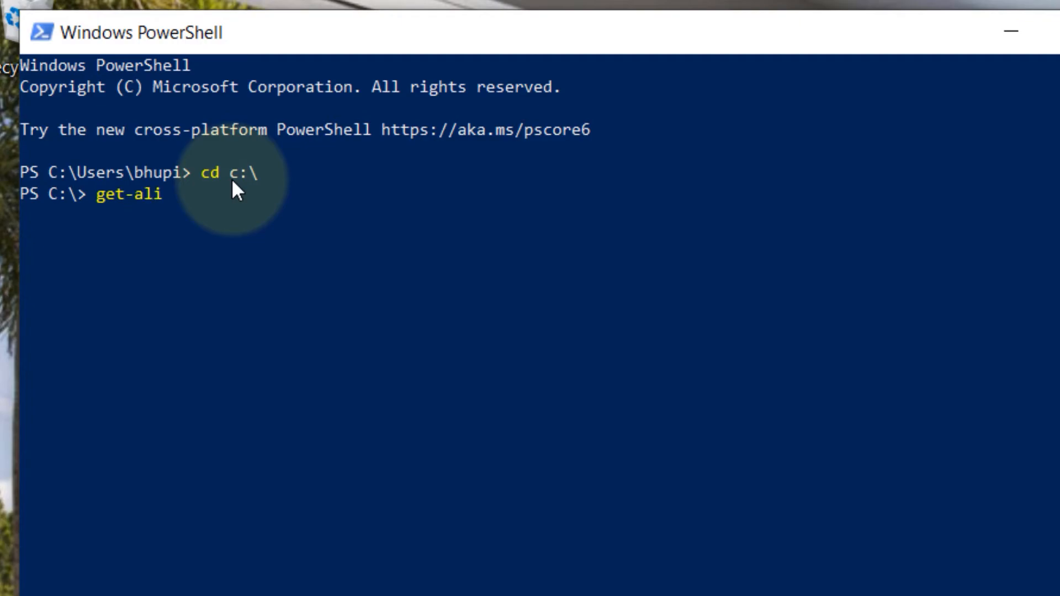
pyautogui.write('as c')
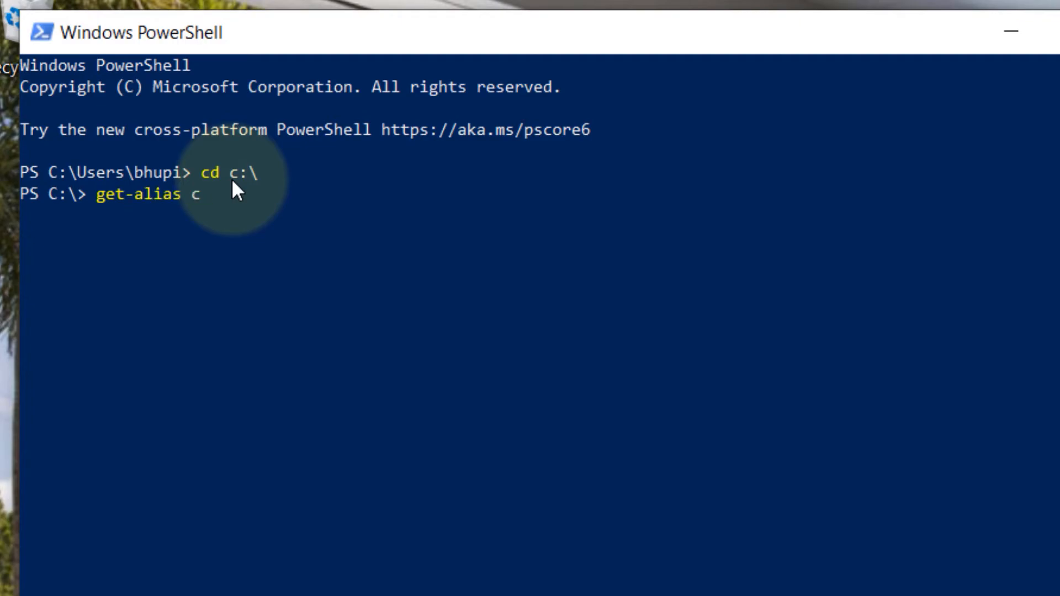
pyautogui.write('d')
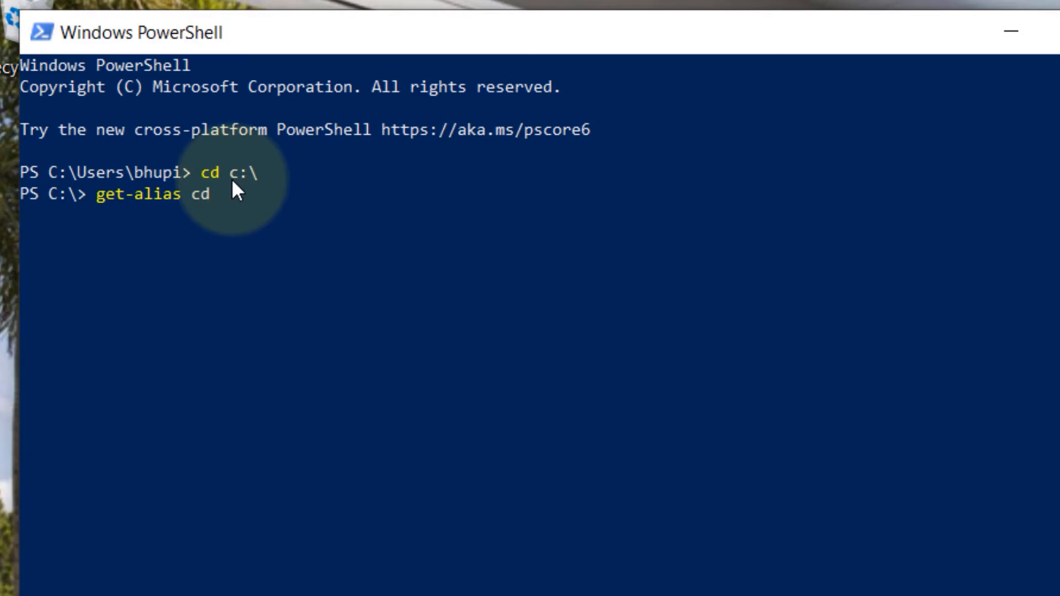
pyautogui.press('Enter')
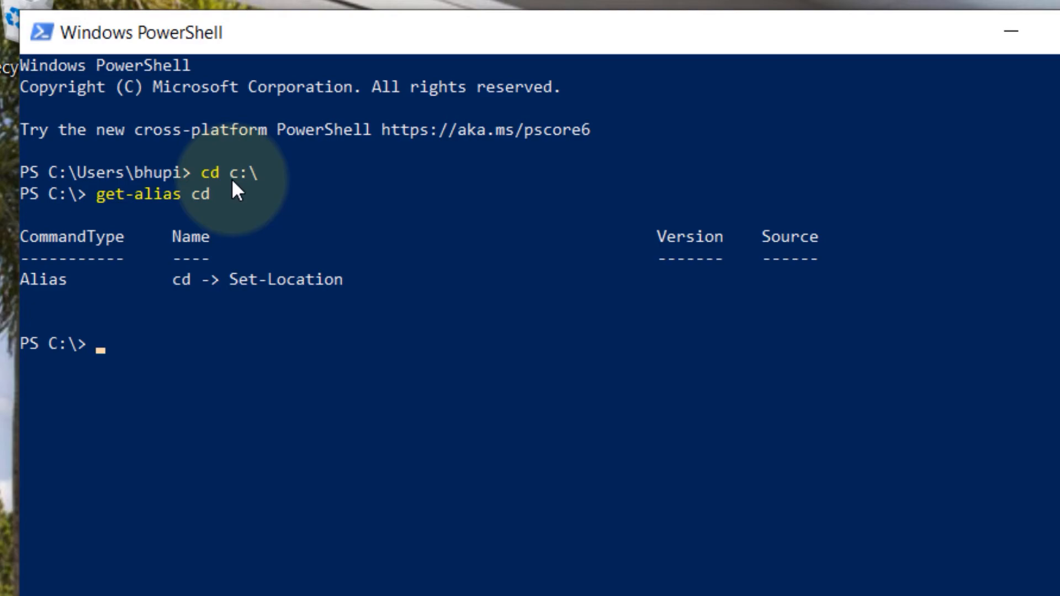
pyautogui.write('set')
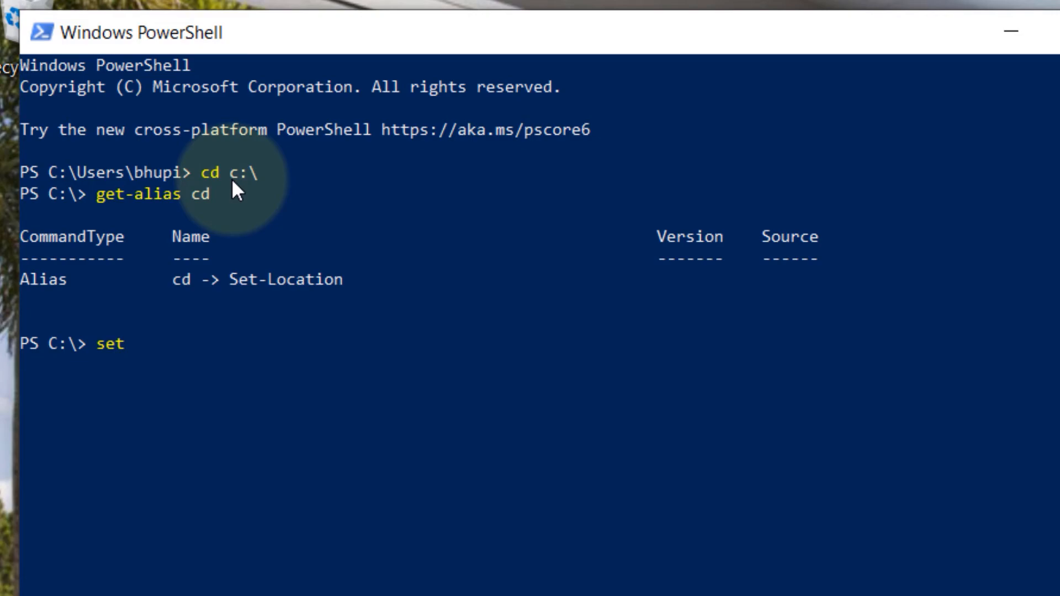